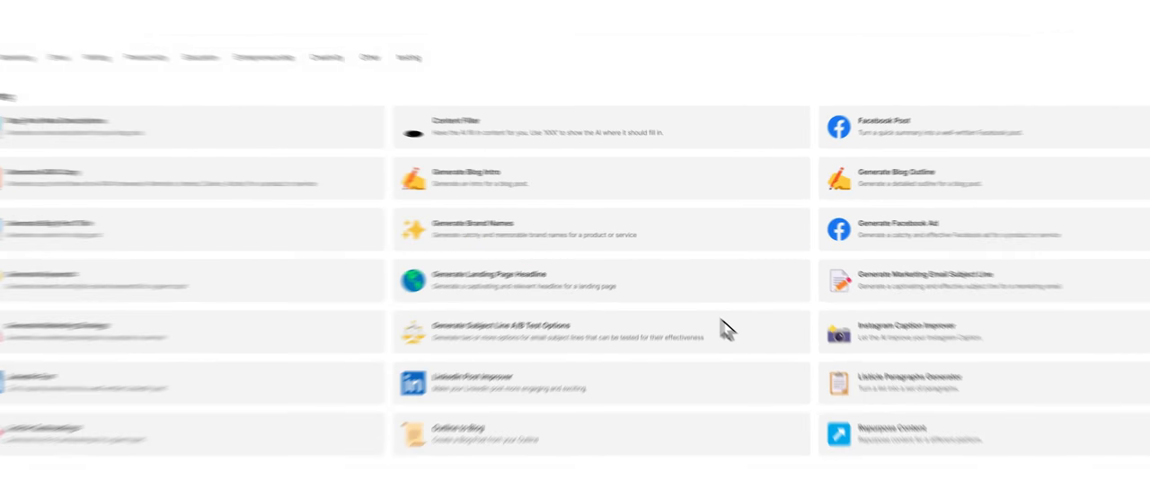
In Generate Brand Names, describe 'An app development company that creates beautifully designed' apps and AutoWrite names
{"action": "left_click", "coordinate": [472, 223]}
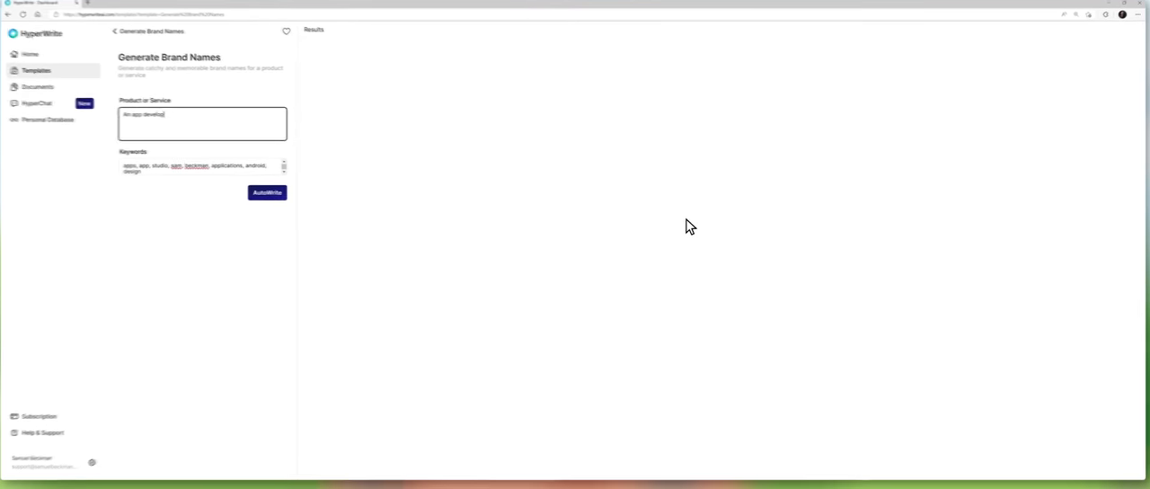
{"action": "type", "text": "An app development company that creates beautifully designed"}
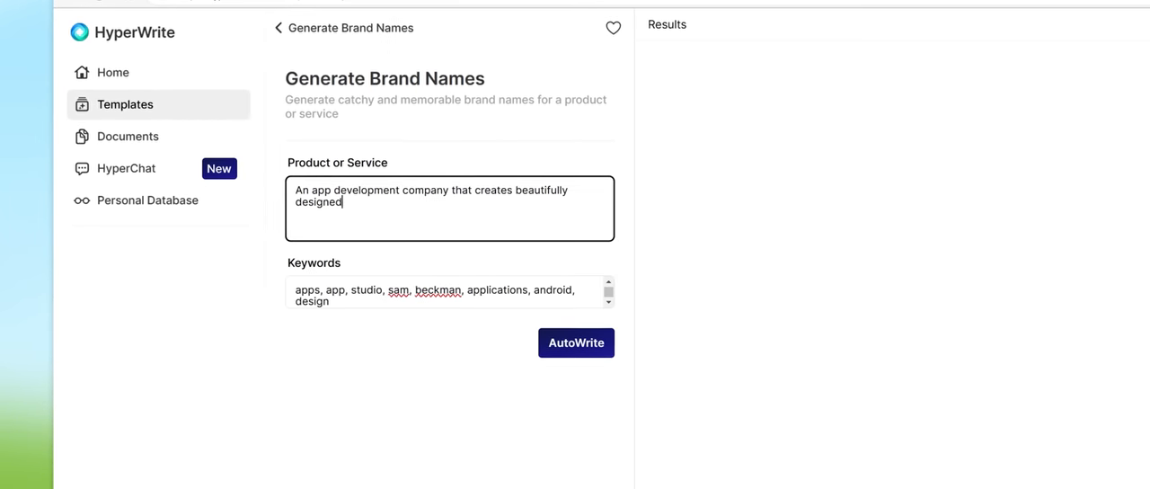
{"action": "left_click", "coordinate": [576, 343]}
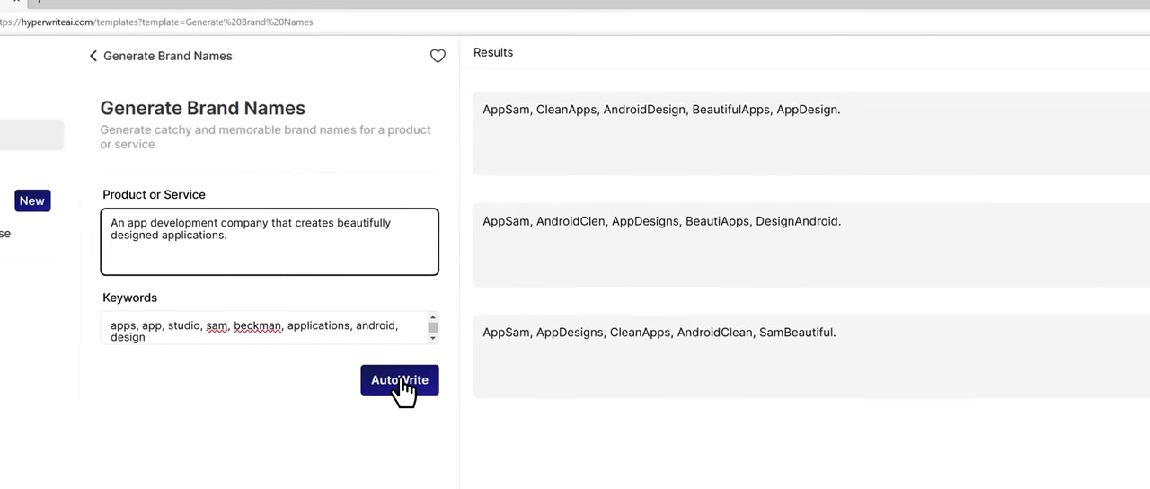